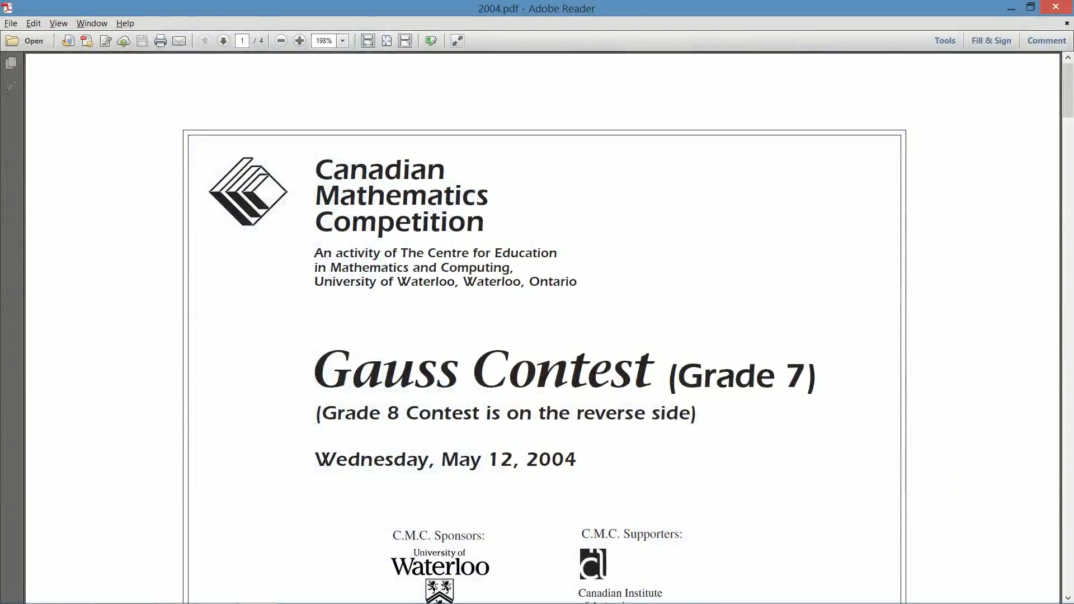
Scroll down to Part A and view question 1 on (10+20+30+40)/10.
{"action": "scroll", "scroll_direction": "down", "scroll_amount": 3}
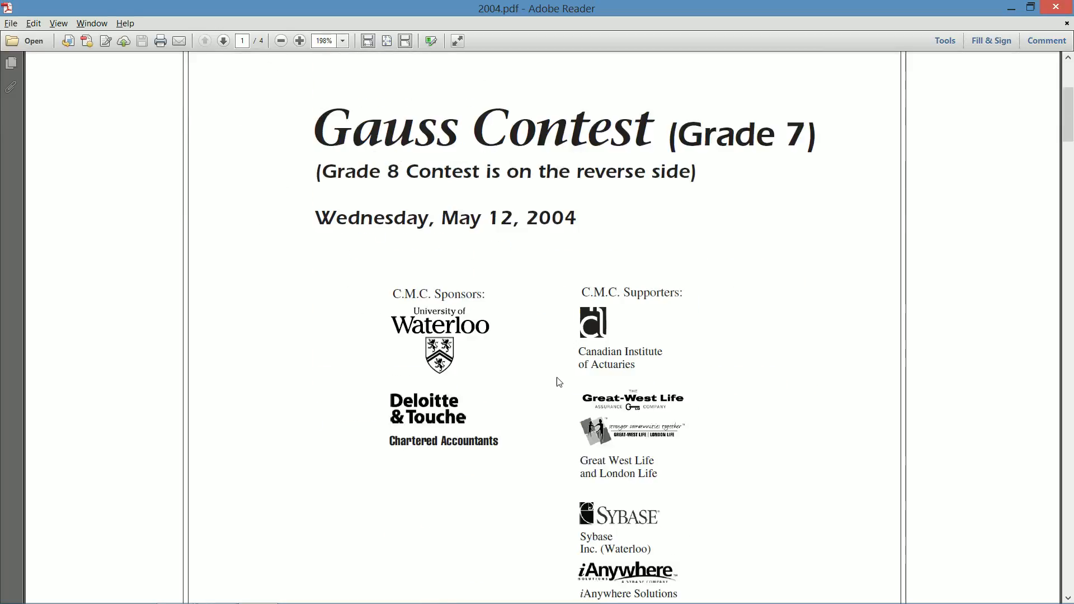
{"action": "scroll", "scroll_direction": "down", "scroll_amount": 3}
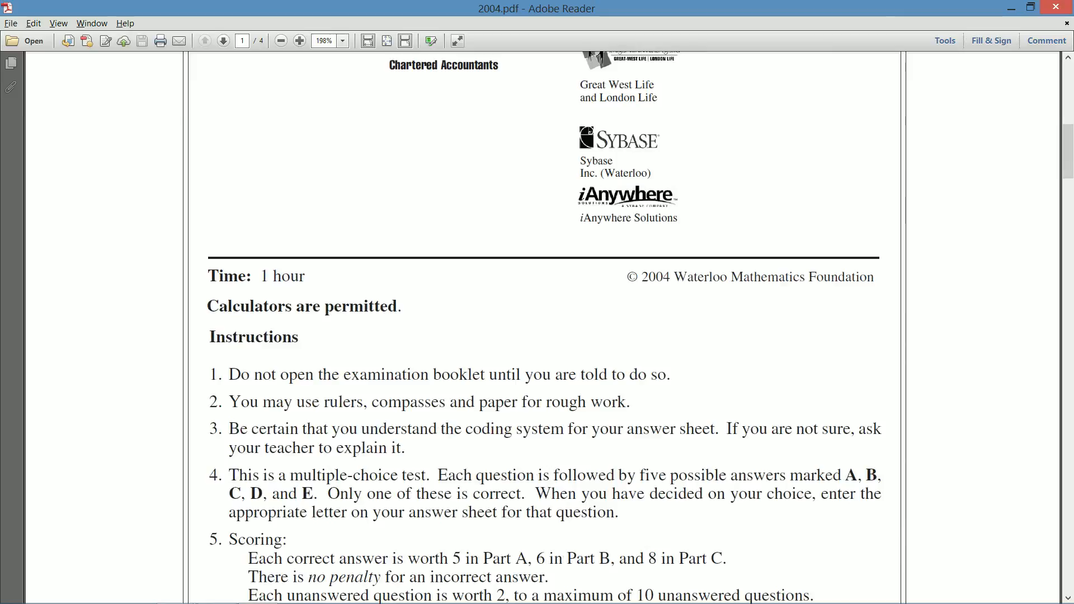
{"action": "scroll", "scroll_direction": "down", "scroll_amount": 3}
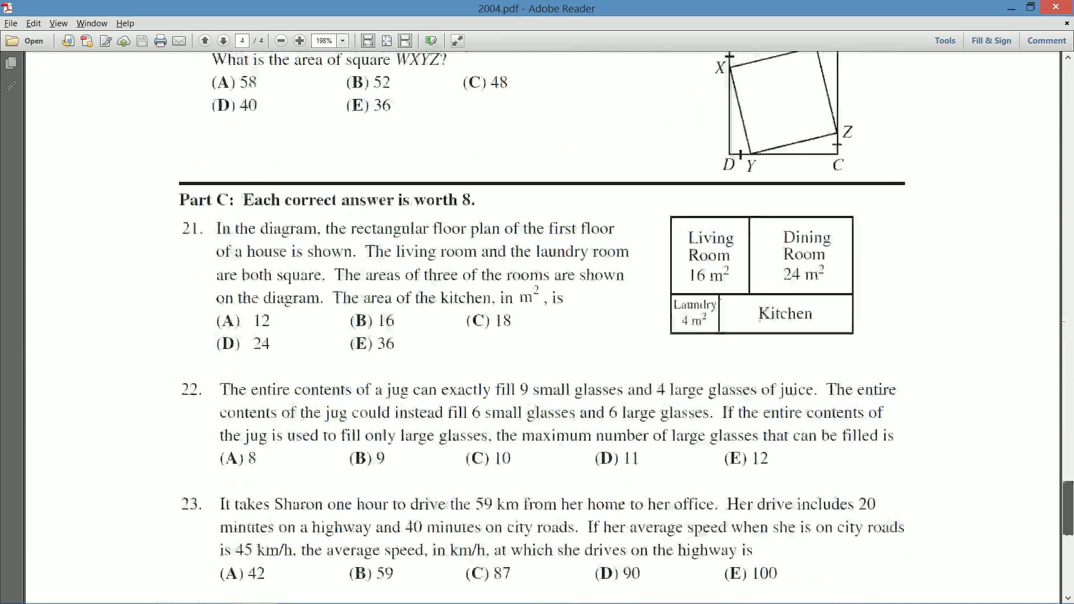
{"action": "scroll", "scroll_direction": "down", "scroll_amount": 3}
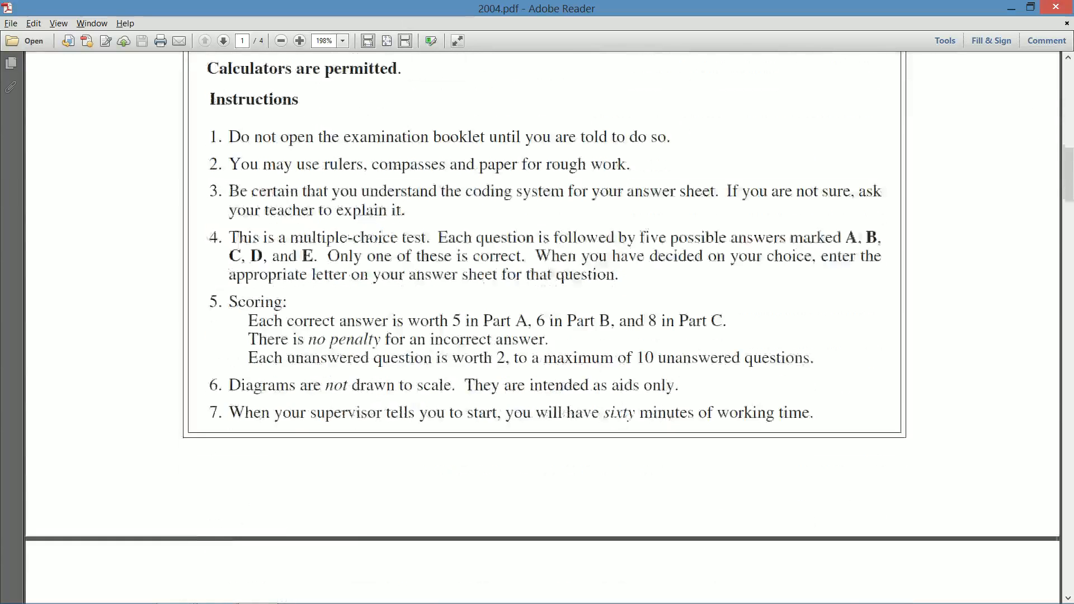
{"action": "left_click", "coordinate": [223, 40]}
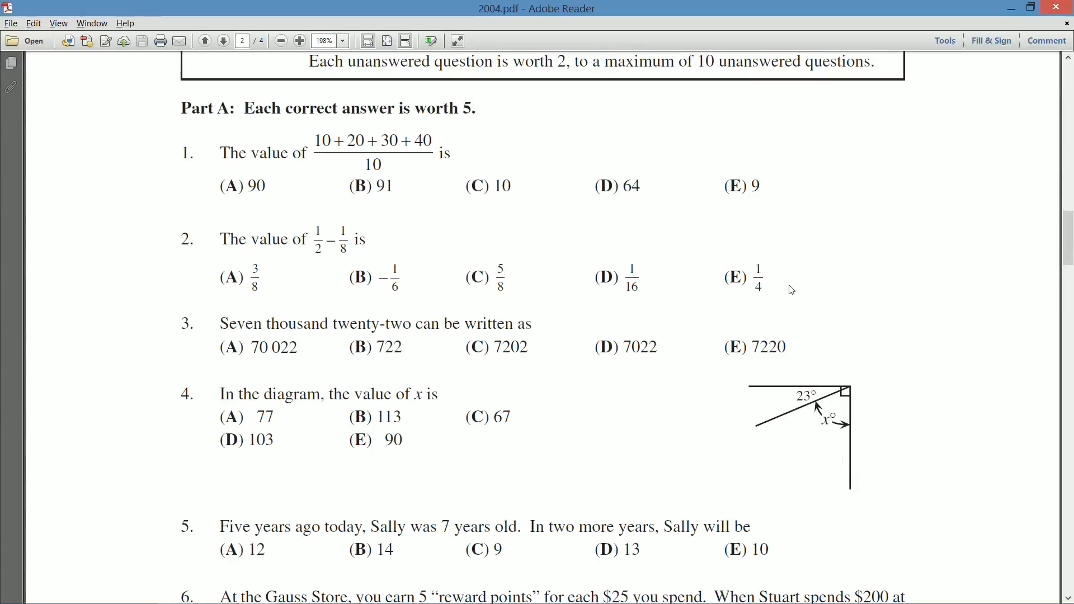
{"action": "mouse_move", "coordinate": [406, 194]}
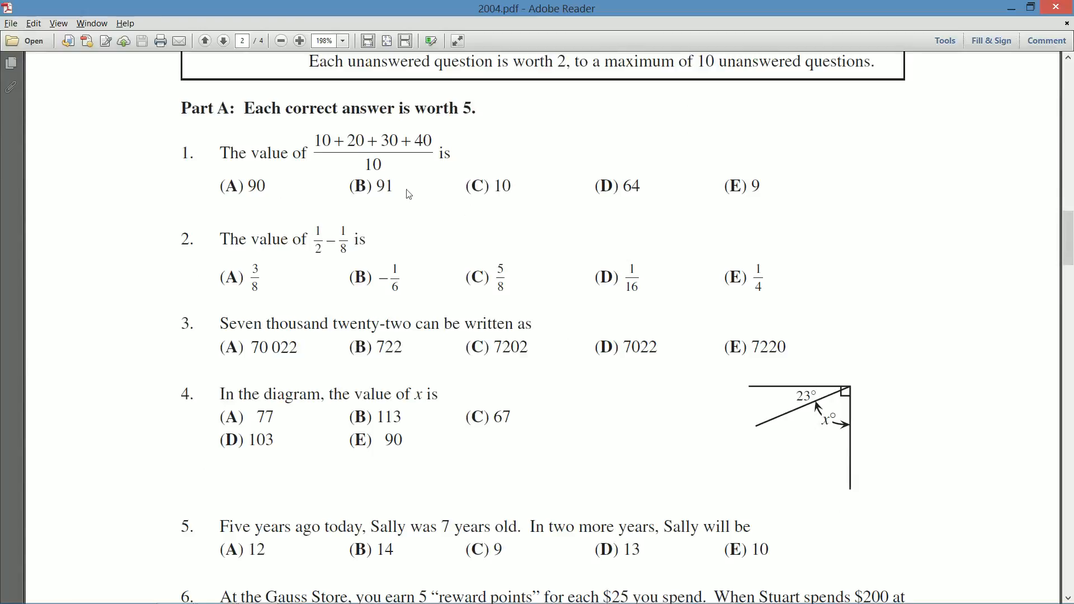
{"action": "left_click_drag", "start_coordinate": [315, 141], "coordinate": [381, 165]}
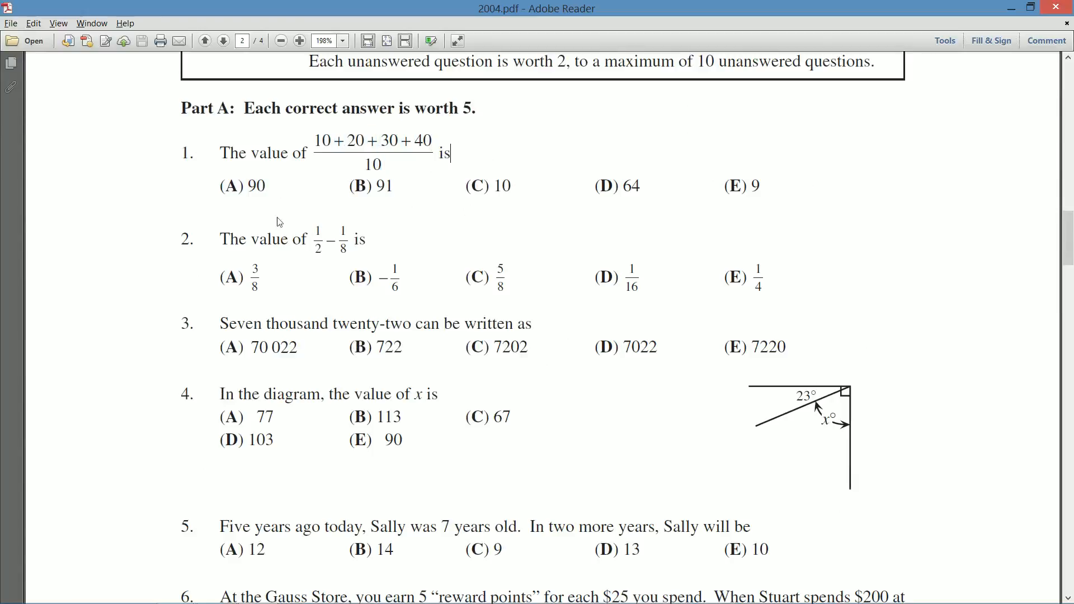
{"action": "mouse_move", "coordinate": [664, 168]}
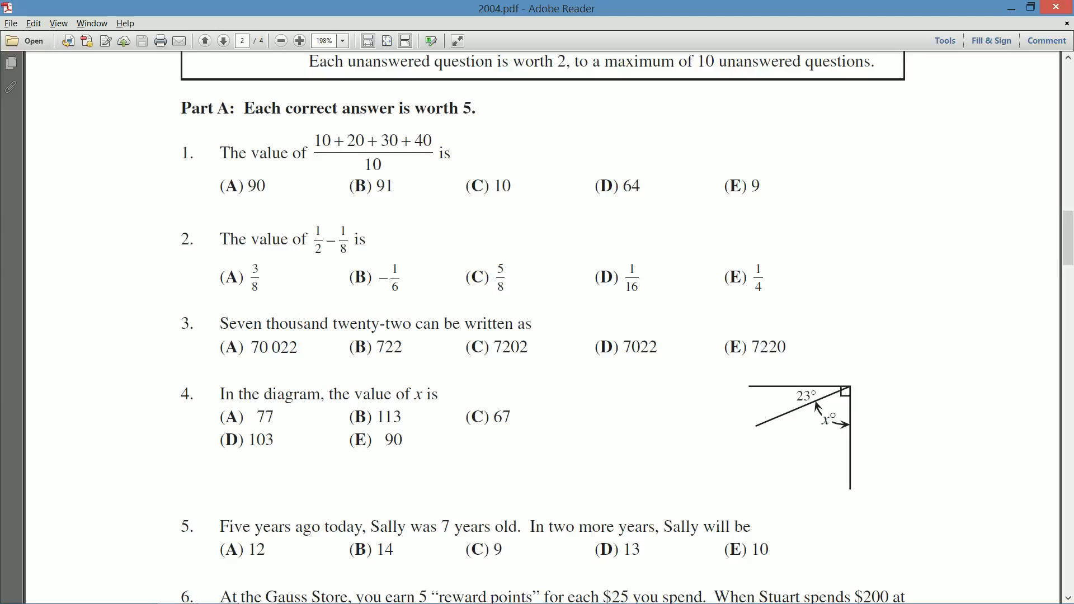
{"action": "mouse_move", "coordinate": [537, 195]}
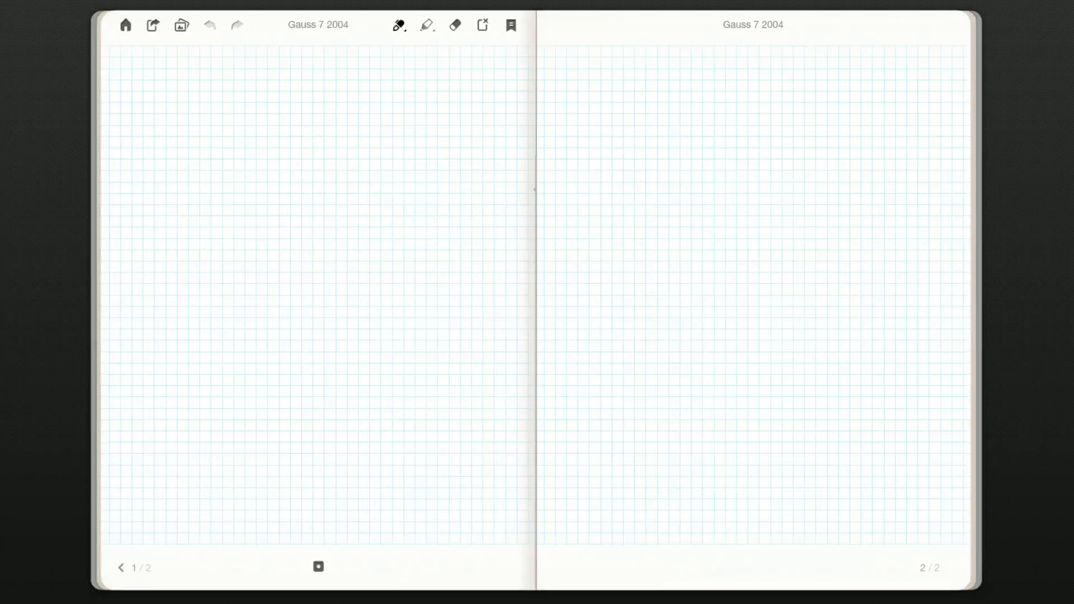
Handwrite (10+20+30+40)/10 = (30+70)/10 = 100/10 = 10 with fraction bars on the left page.
{"action": "left_click_drag", "start_coordinate": [127, 61], "coordinate": [168, 82]}
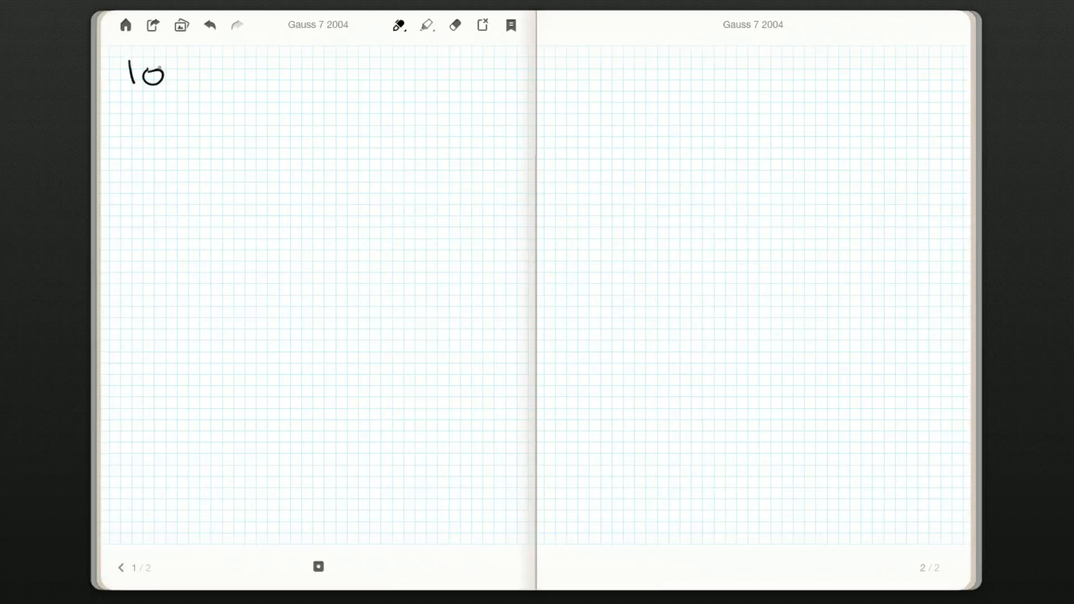
{"action": "left_click_drag", "start_coordinate": [185, 74], "coordinate": [264, 74]}
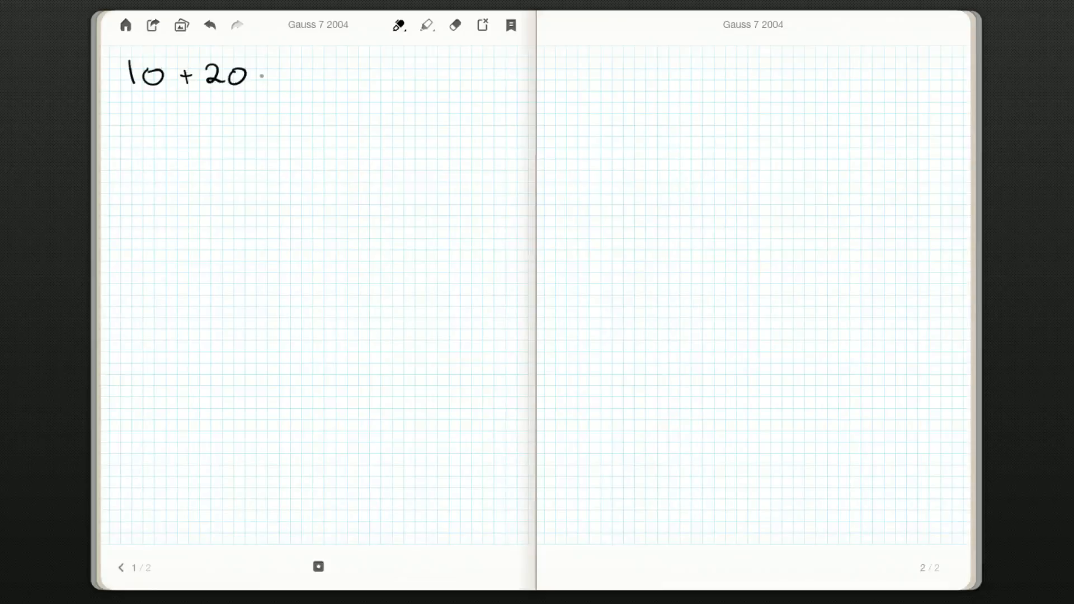
{"action": "type", "text": "+30 +40"}
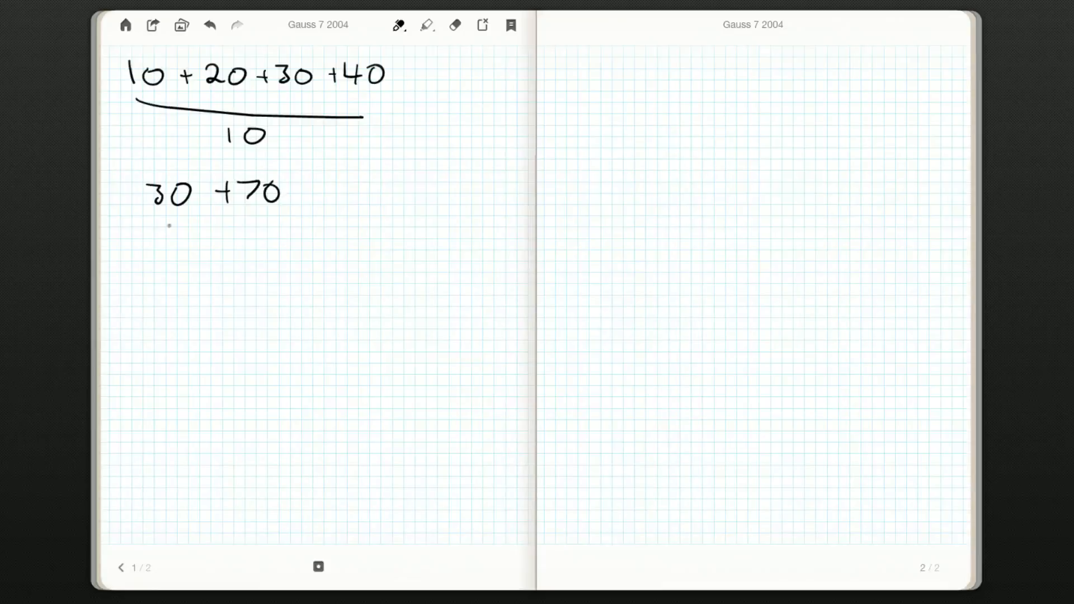
{"action": "left_click_drag", "start_coordinate": [168, 220], "coordinate": [263, 221]}
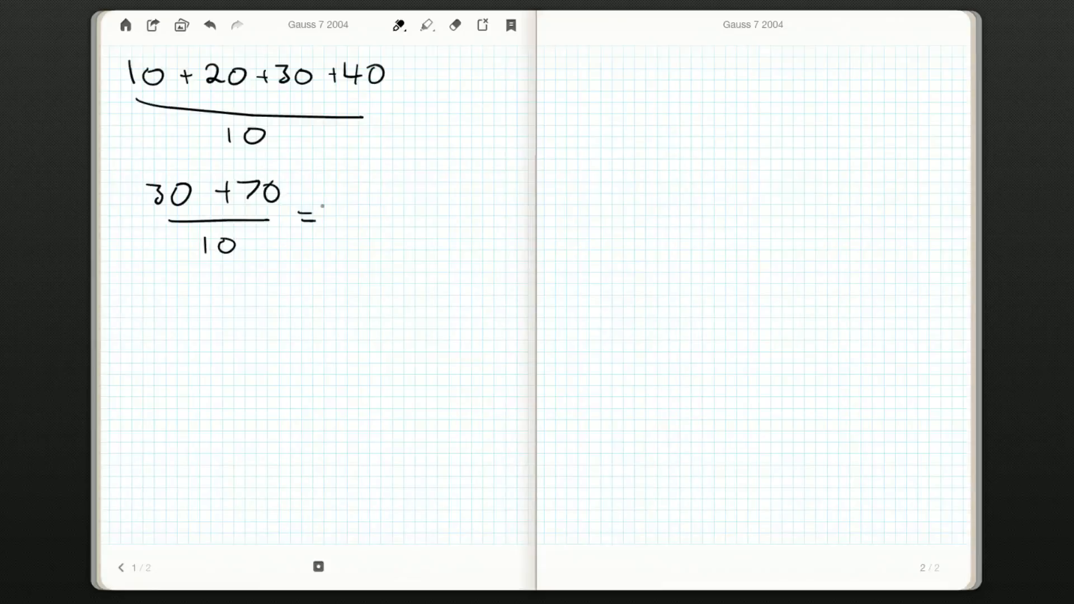
{"action": "type", "text": "="}
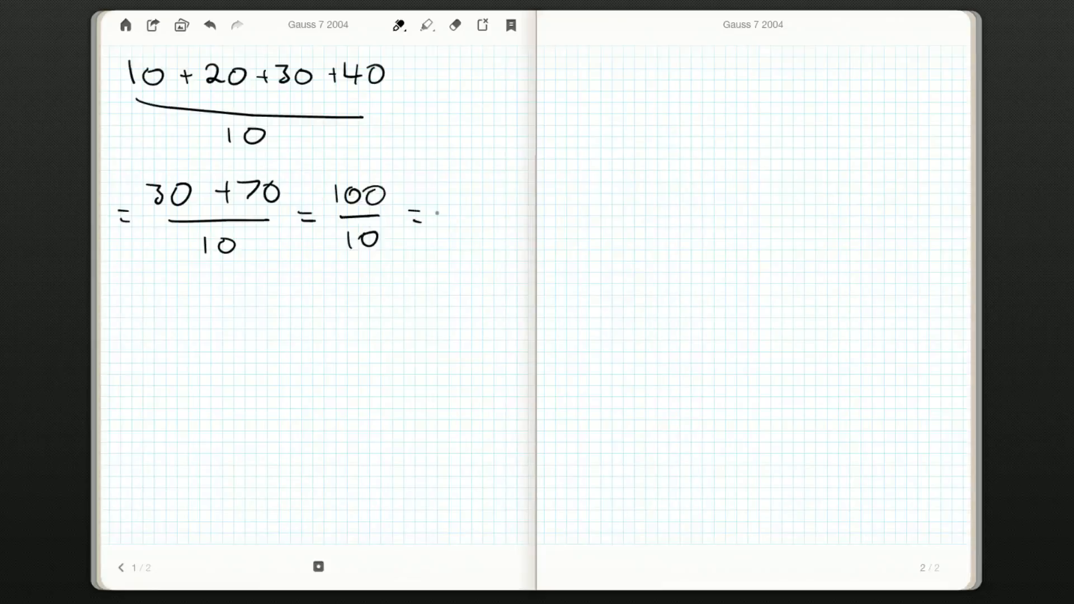
{"action": "left_click_drag", "start_coordinate": [424, 192], "coordinate": [473, 240]}
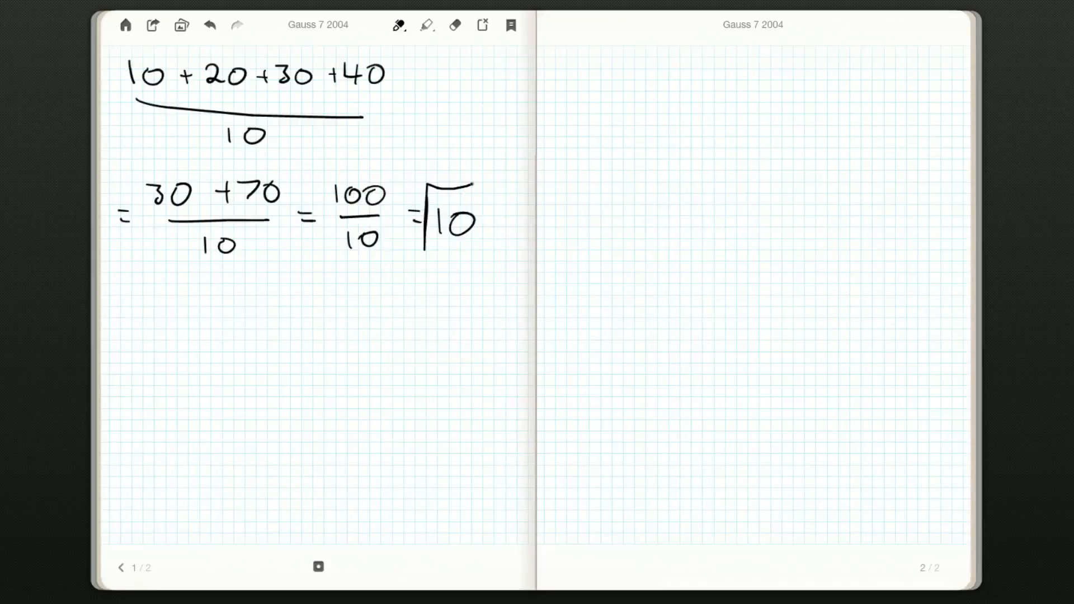